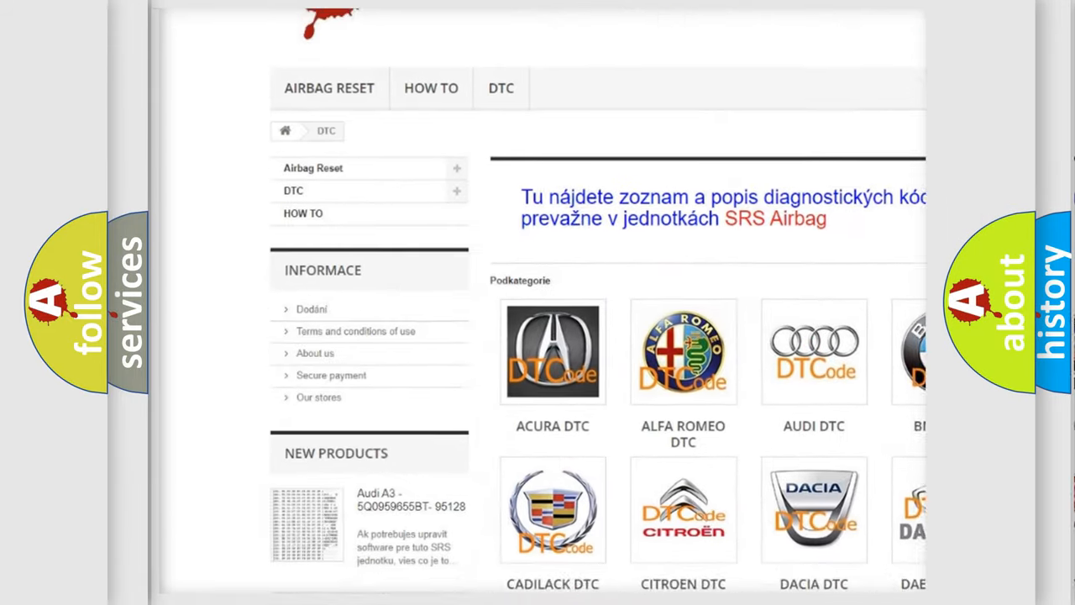
scroll("down", 3)
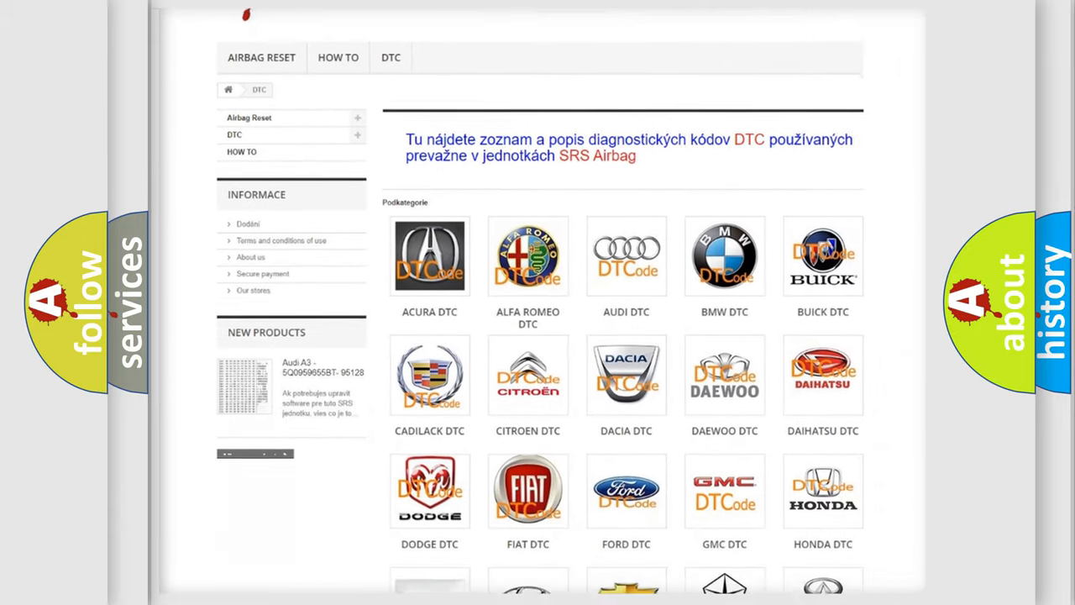
scroll("down", 3)
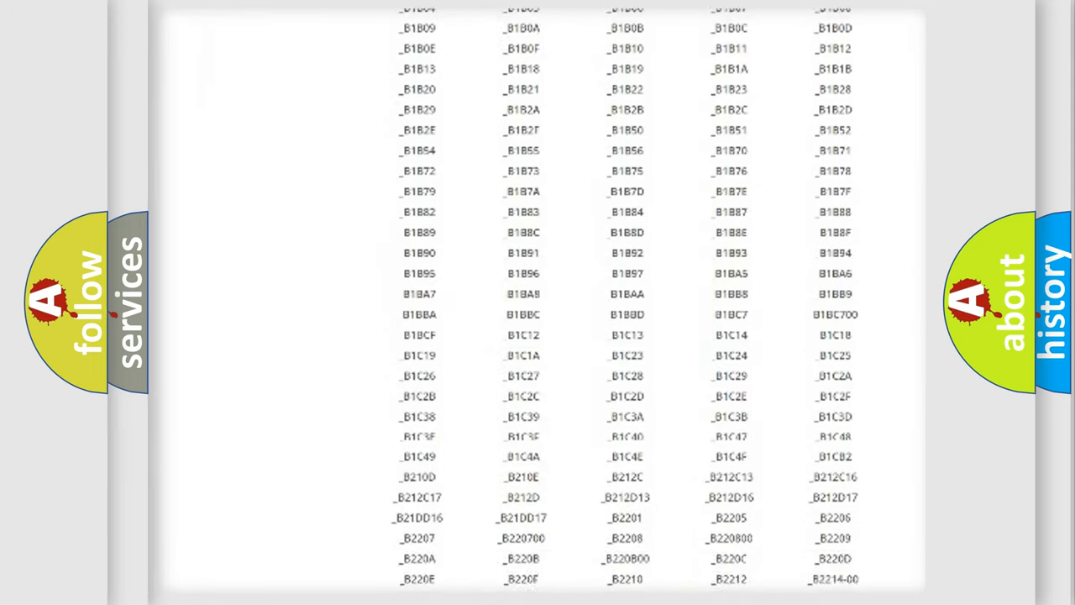
scroll("down", 3)
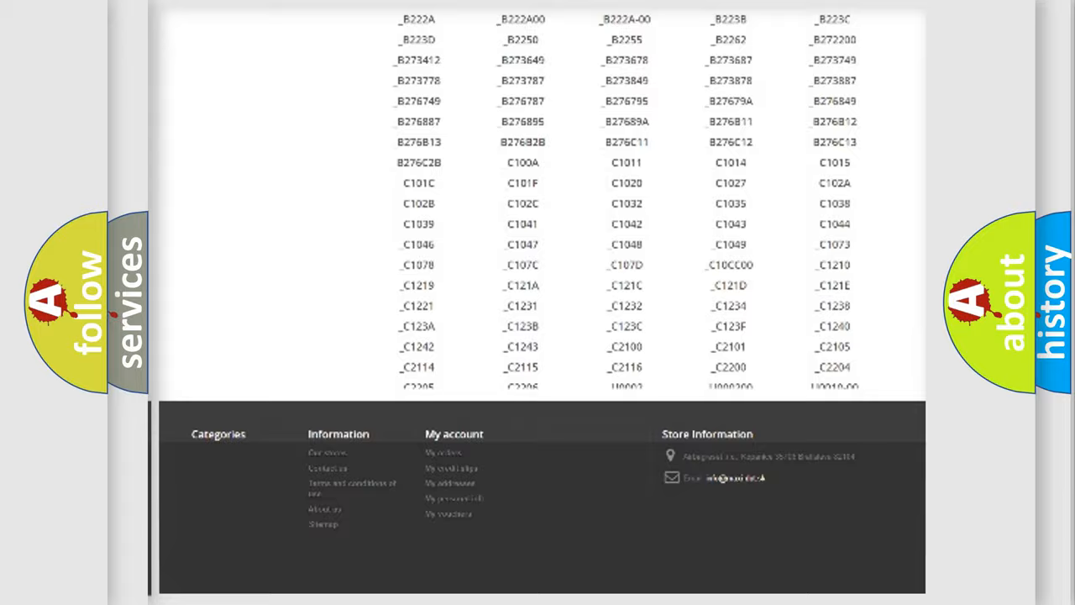